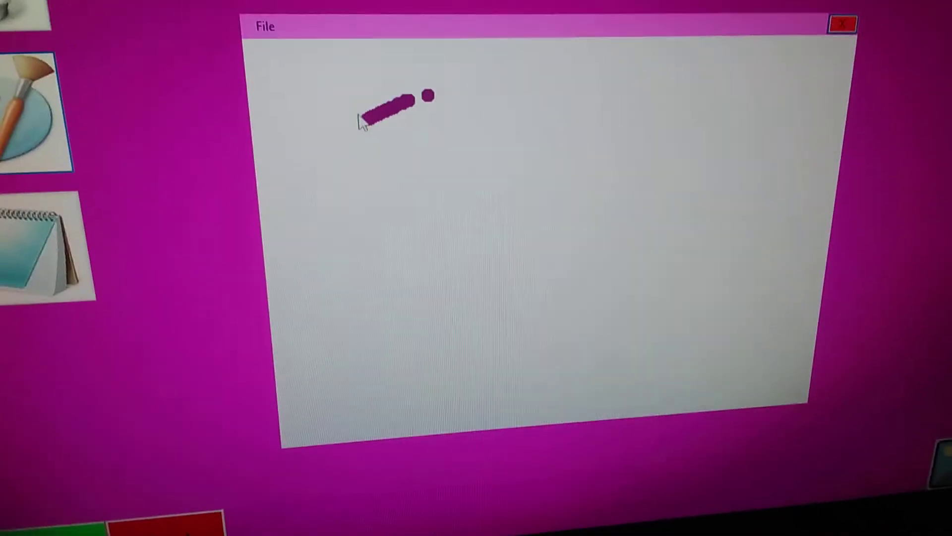
# Draw a purple smiley face stroke on the Paint canvas and close Paint
pyautogui.moveTo(389, 109); pyautogui.dragTo(528, 152)
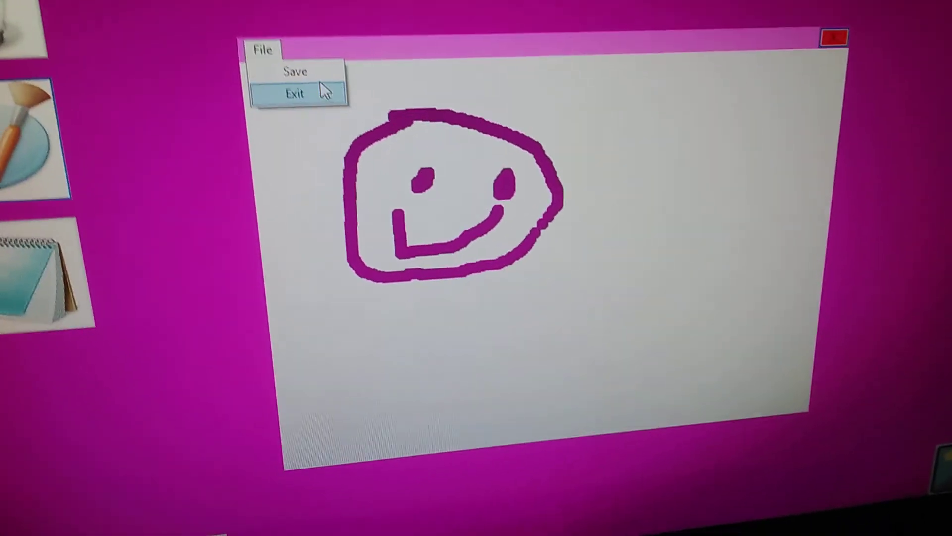
pyautogui.click(295, 92)
pyautogui.write('this os 100%')
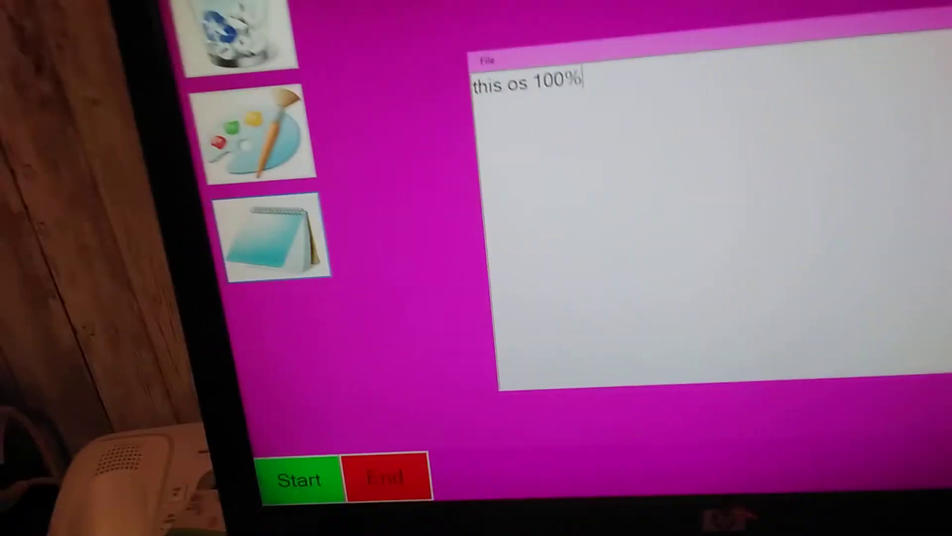
# Add the word 'worse' after "this os 100%" in the note
pyautogui.write('worse')
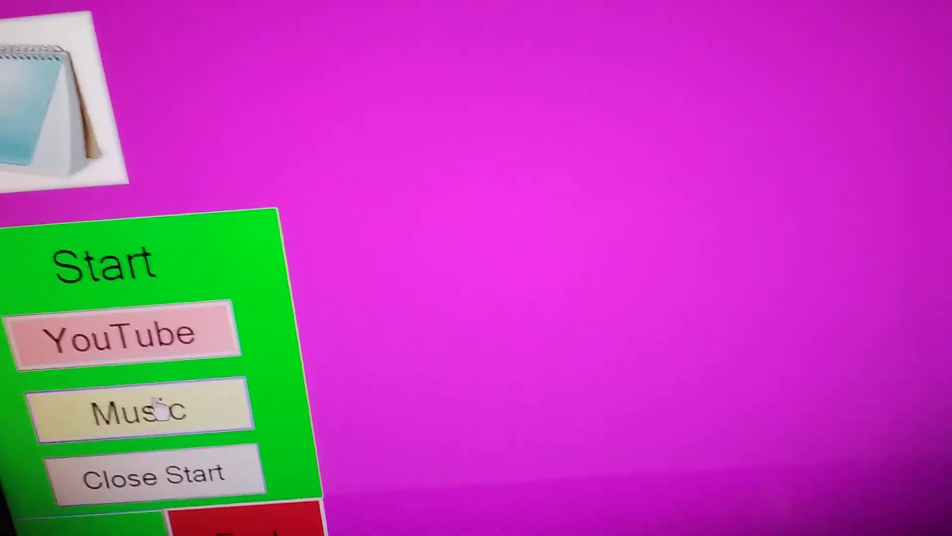
# Open the Recycle Bin and right-click Hard Drive to reveal Restore and Delete
pyautogui.click(140, 406)
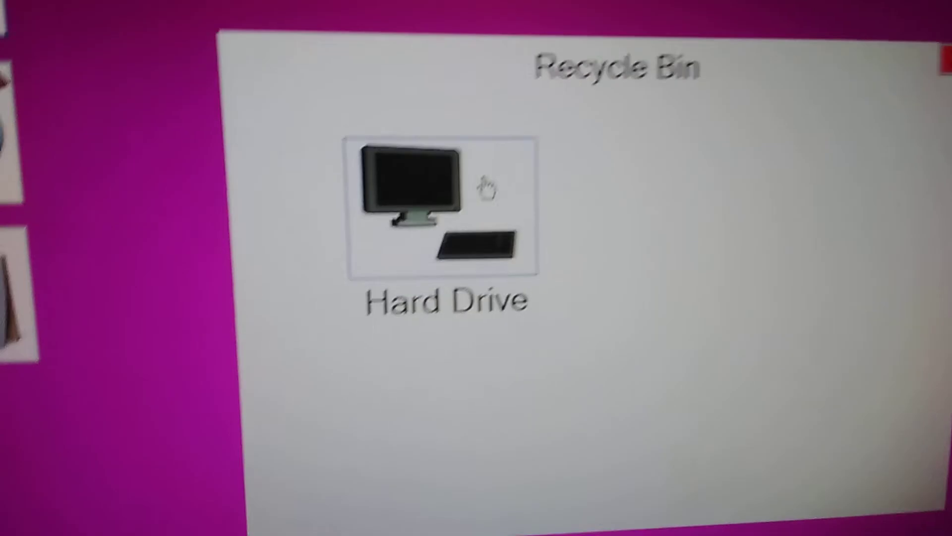
pyautogui.rightClick(414, 182)
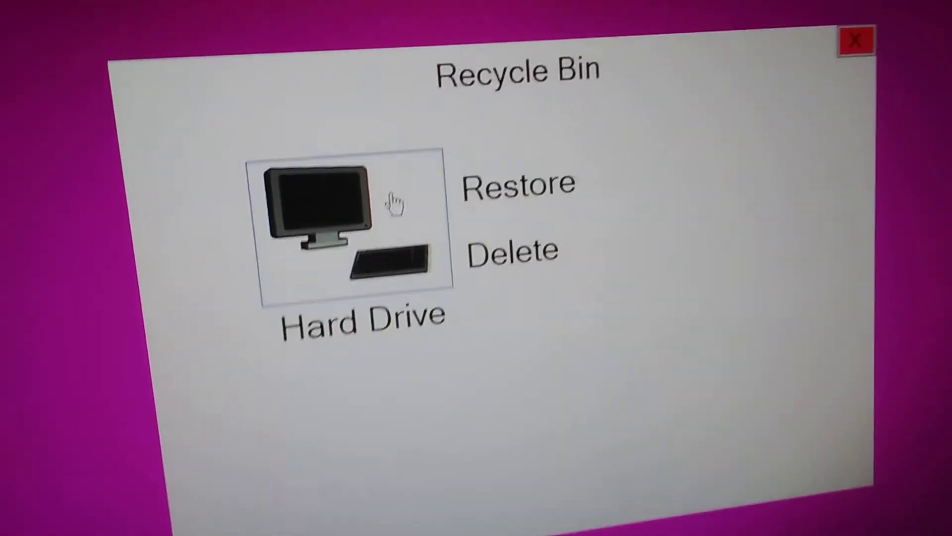